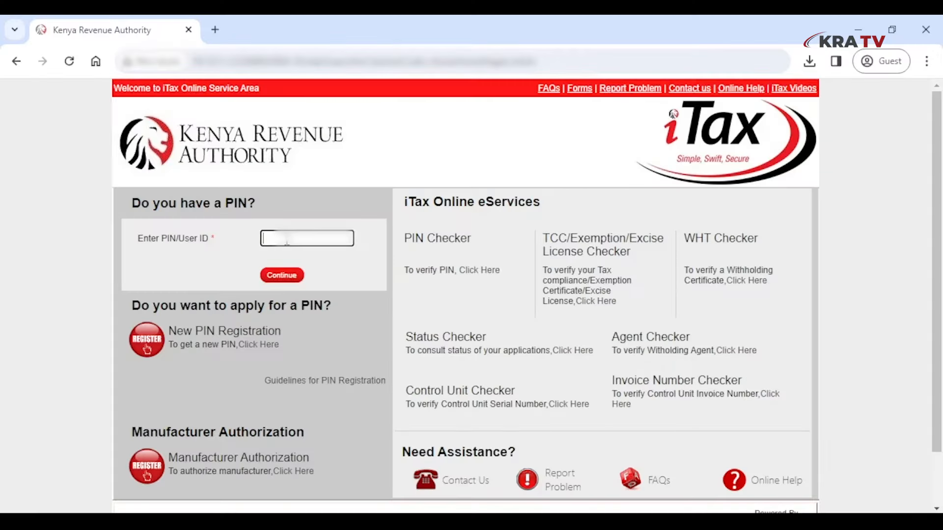
Log in to iTax with the taxpayer PIN, password and security stamp sum
type("A0")
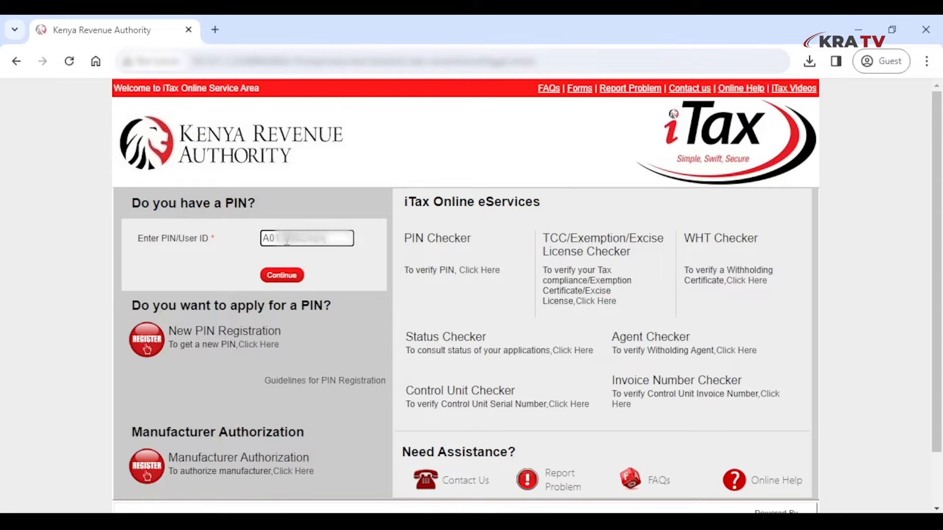
left_click(282, 275)
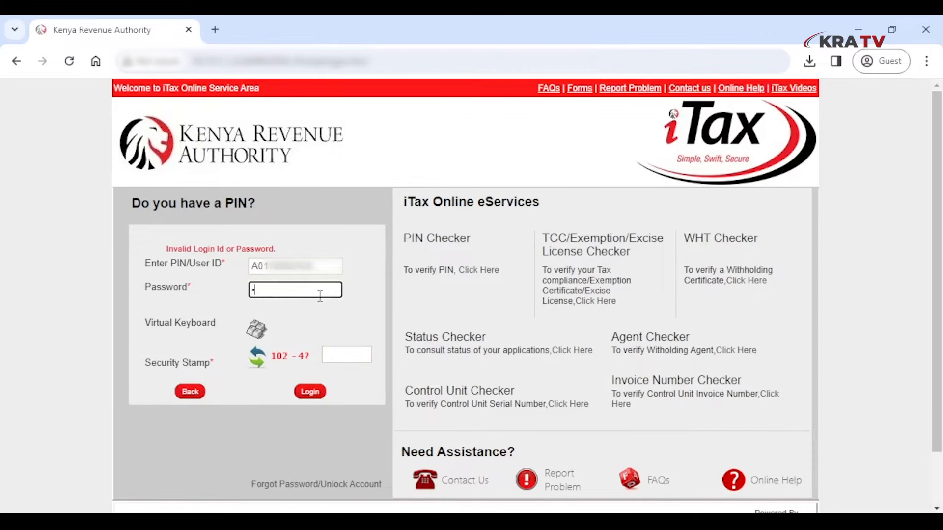
type("password")
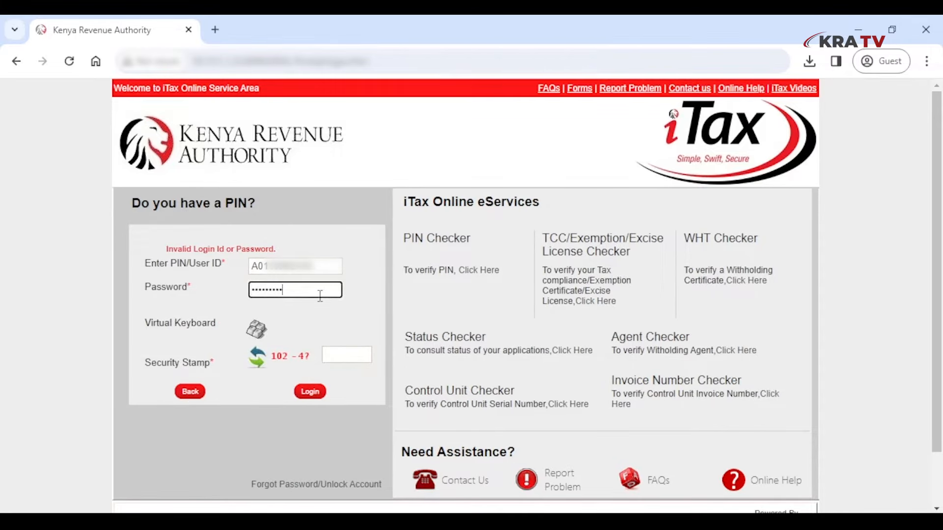
left_click(347, 355)
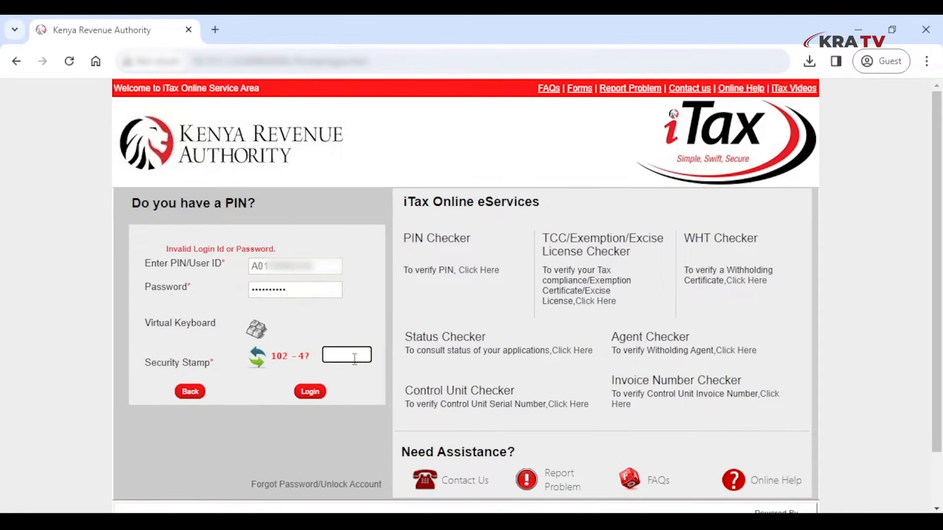
left_click(310, 392)
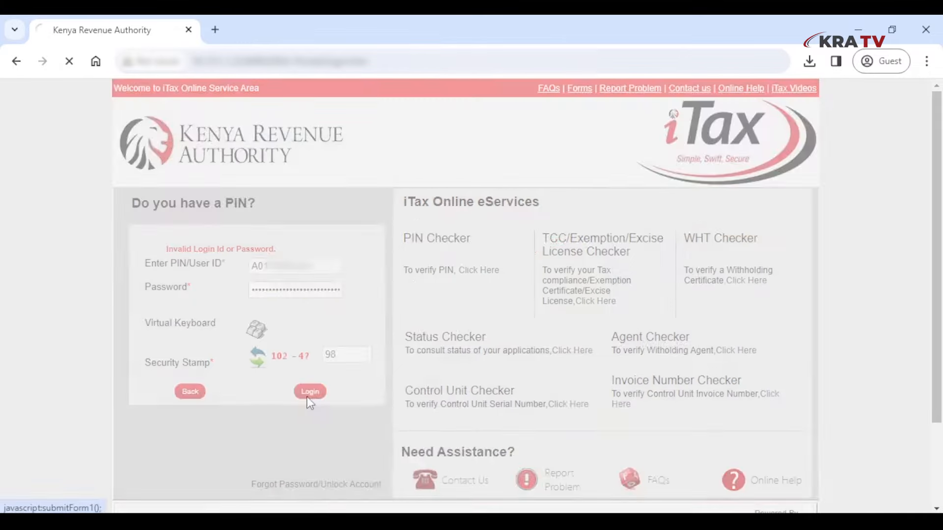
Tick 'I understand' and submit the cookie privacy notice after login
left_click(310, 391)
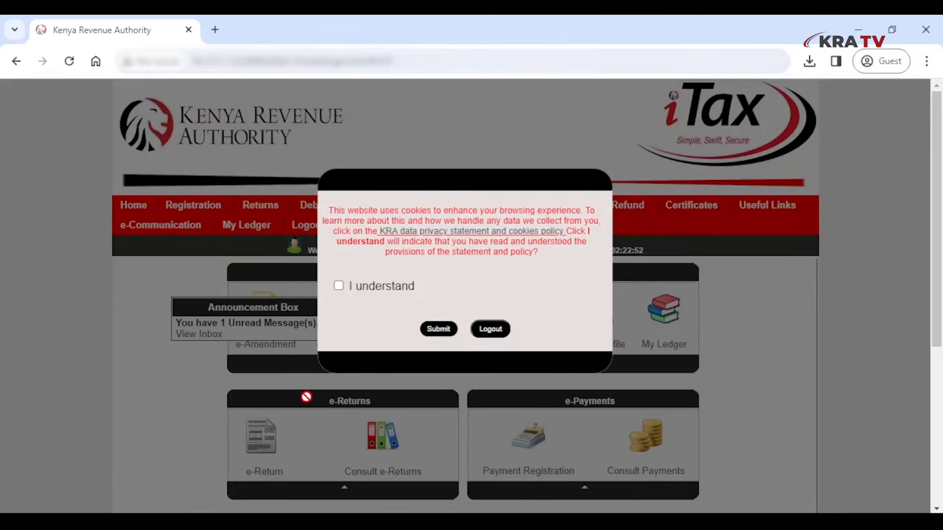
left_click(338, 286)
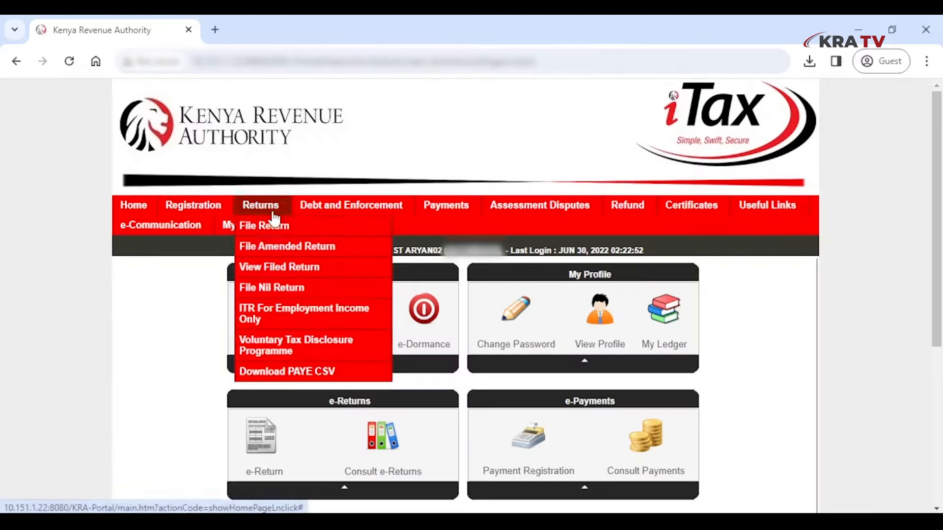
mouse_move(265, 230)
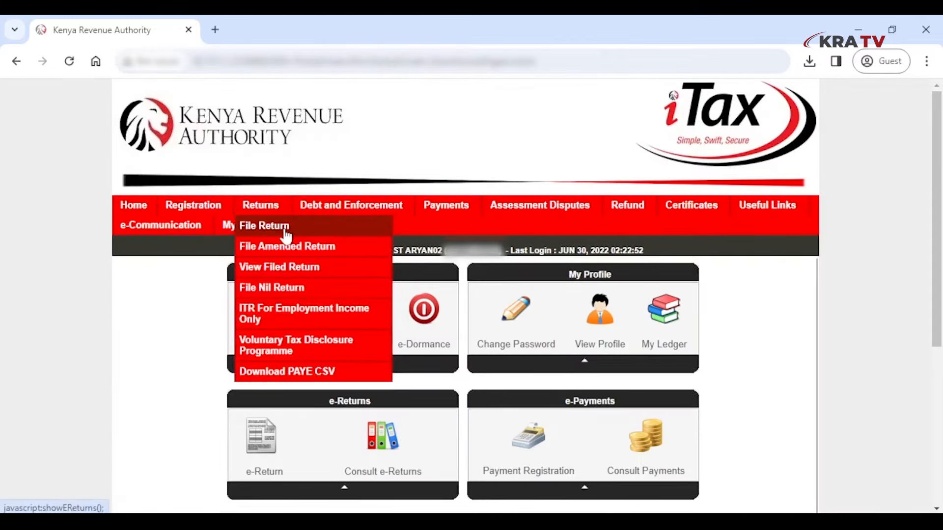
Start a new return for Income Tax - Resident Individual and view its form page
left_click(265, 225)
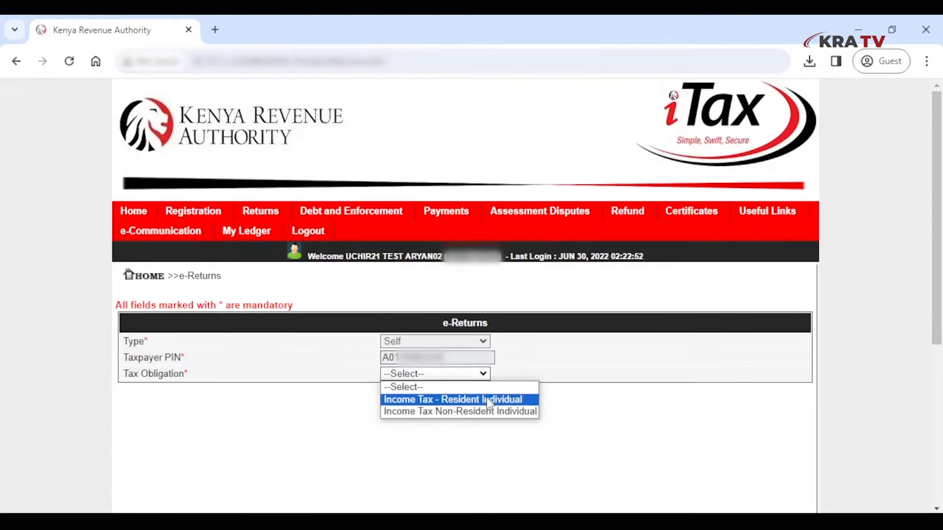
left_click(452, 399)
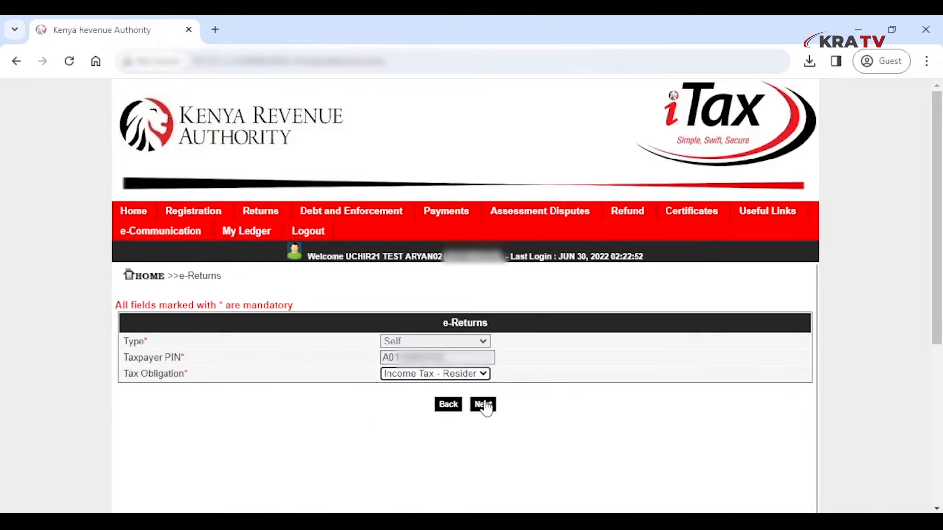
left_click(483, 405)
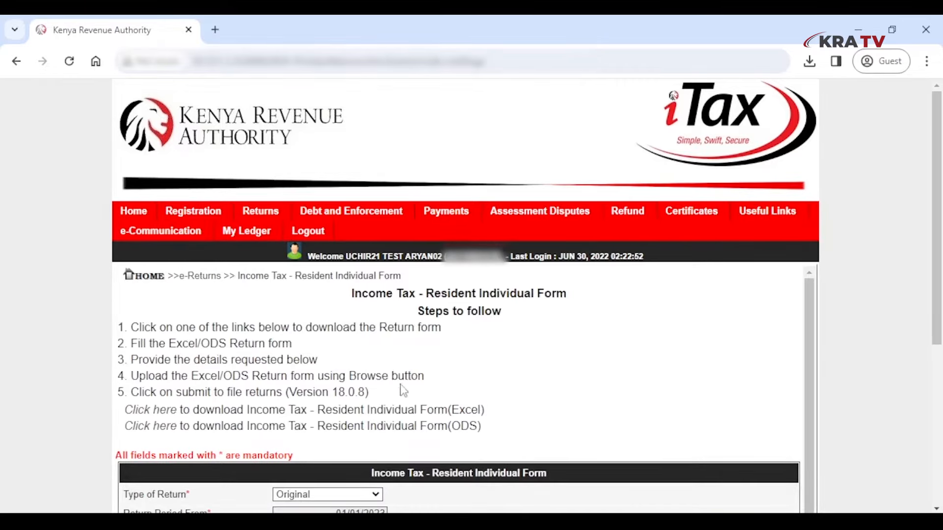
scroll("down", 3)
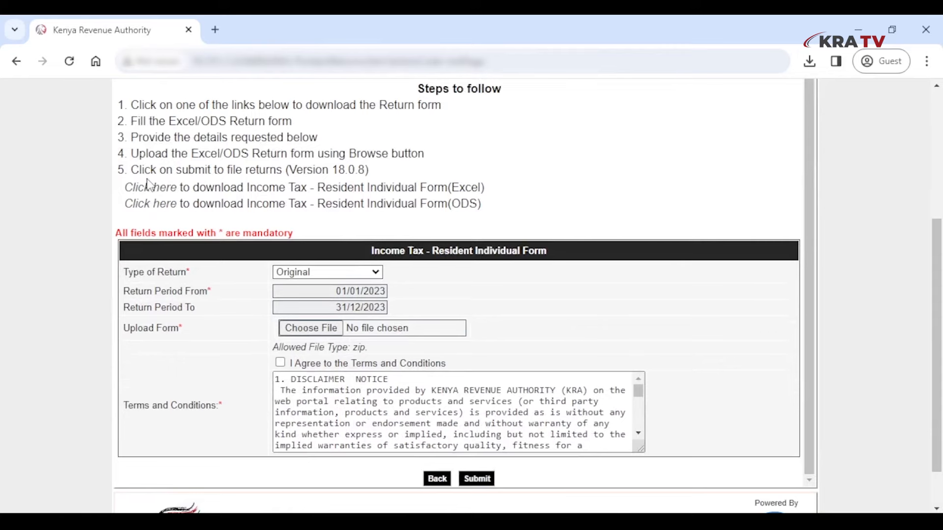
Download the zipped Excel return form to Downloads and open the workbook inside
left_click(150, 187)
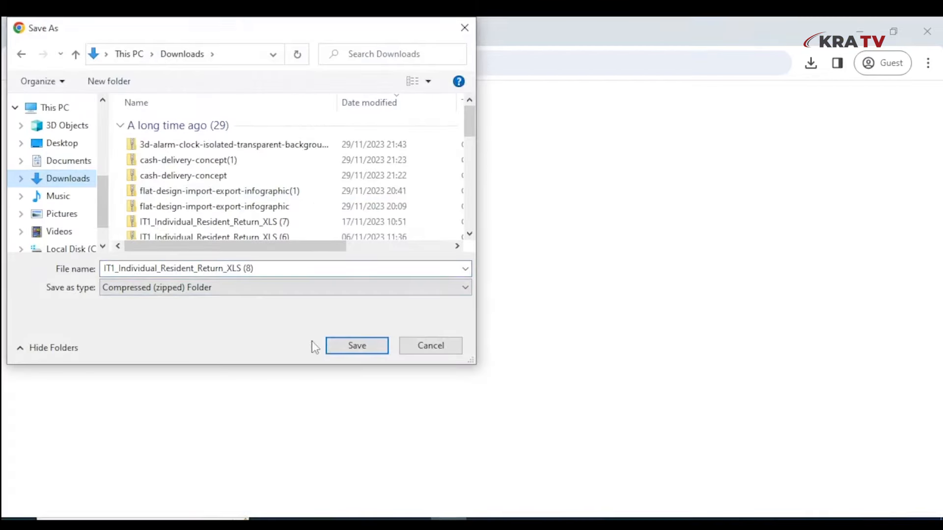
left_click(356, 345)
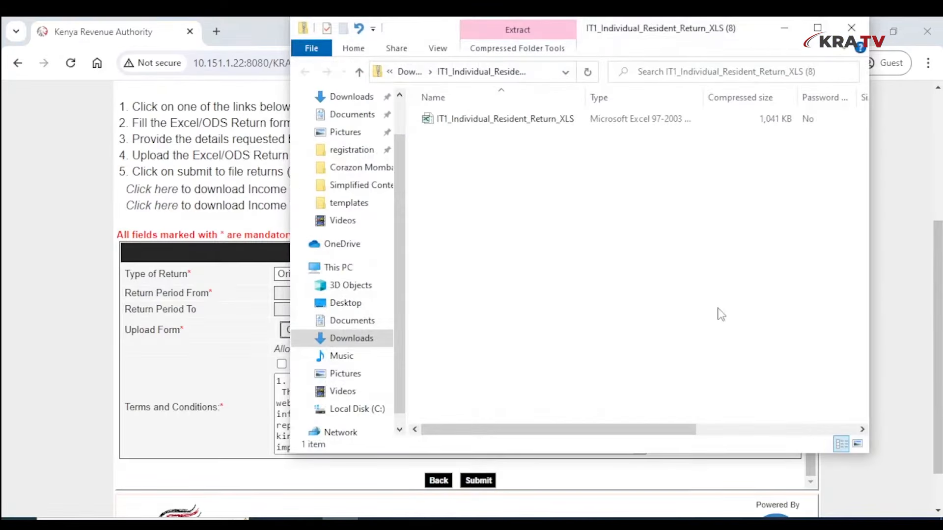
double_click(504, 119)
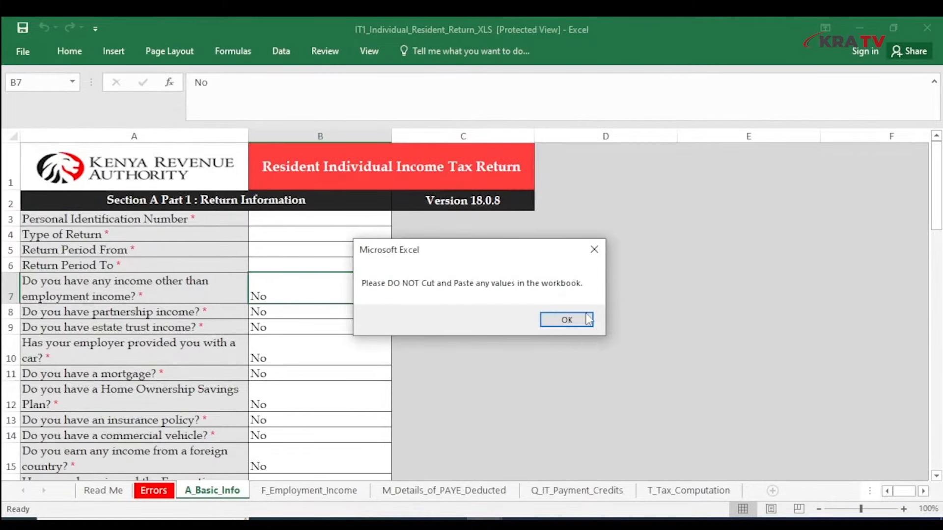
Dismiss the warnings, save as IT1_Individual_Resident_Return_XLS in Downloads, and reopen it
left_click(565, 319)
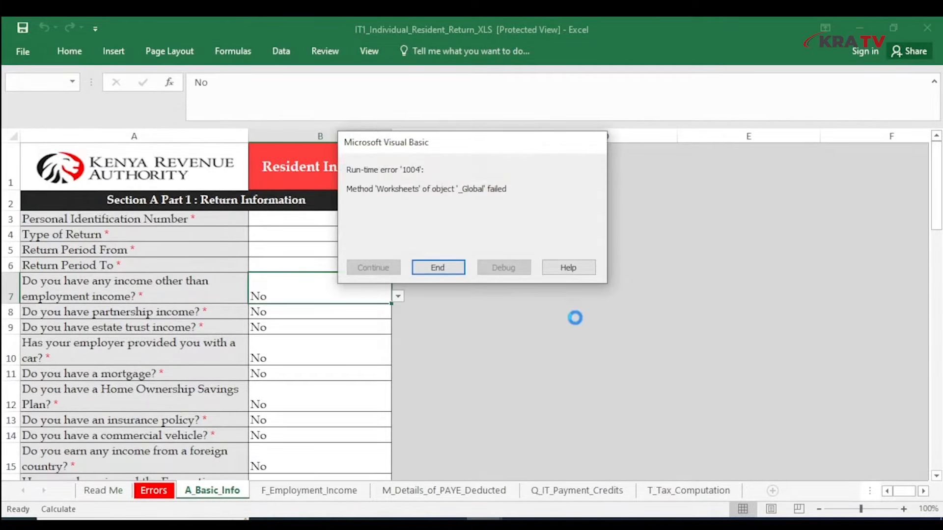
left_click(438, 268)
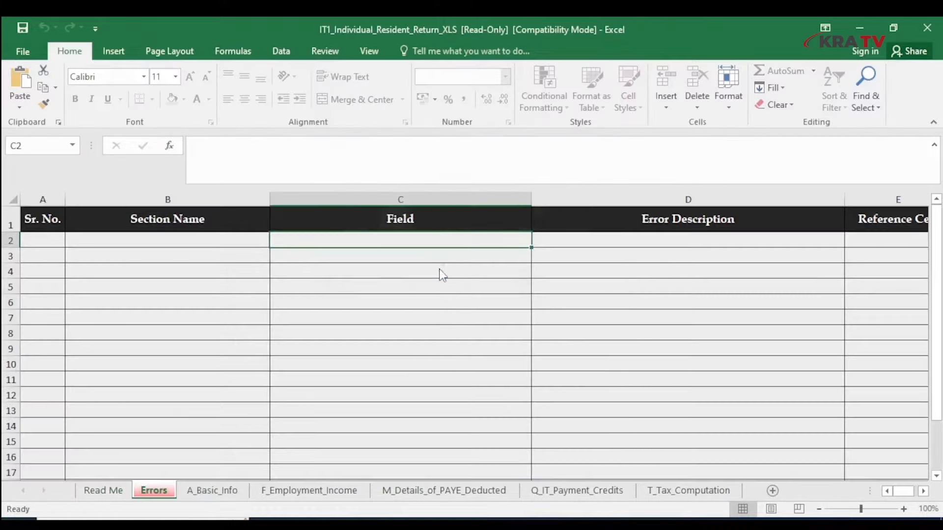
mouse_move(22, 51)
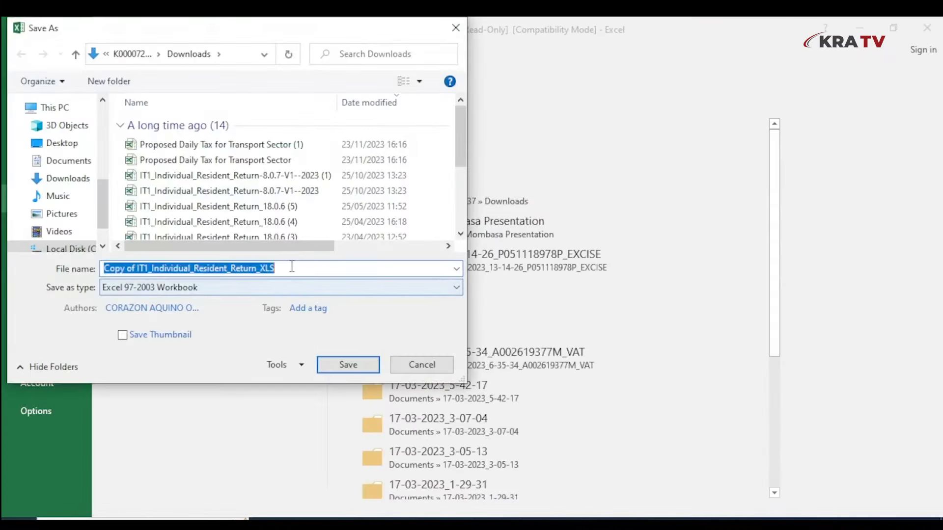
type("IT1_Individual_Resident_Return_XLS")
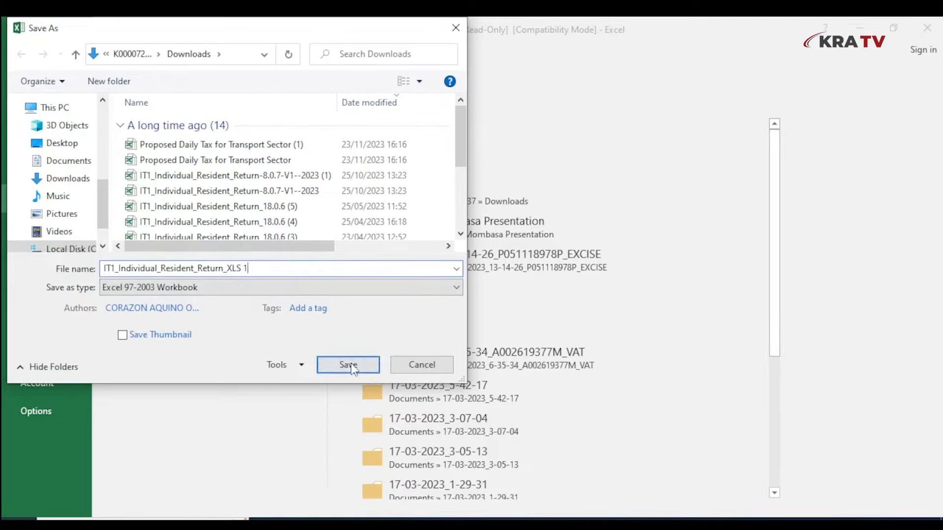
left_click(347, 365)
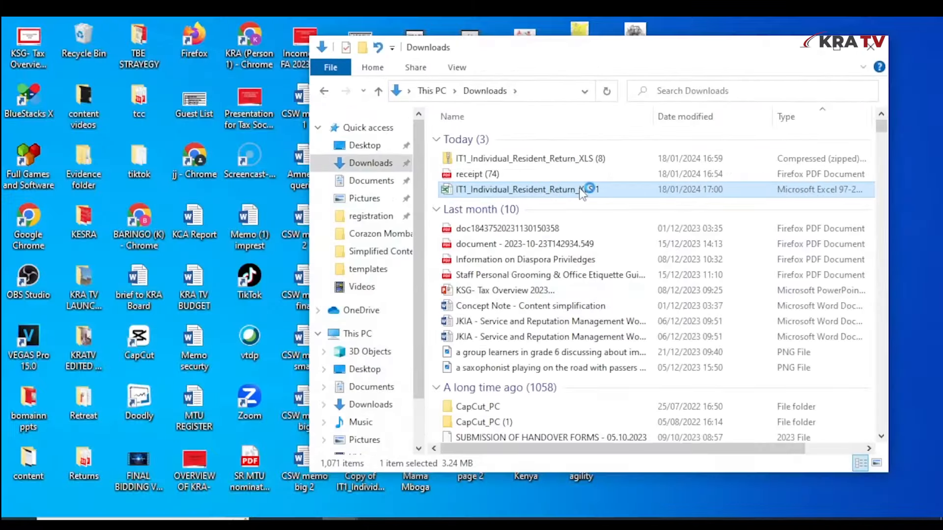
double_click(514, 189)
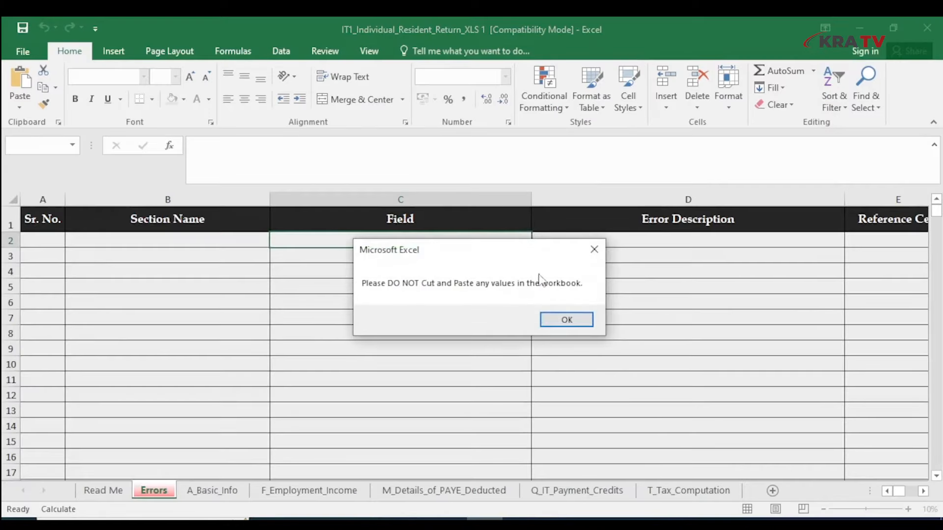
left_click(565, 319)
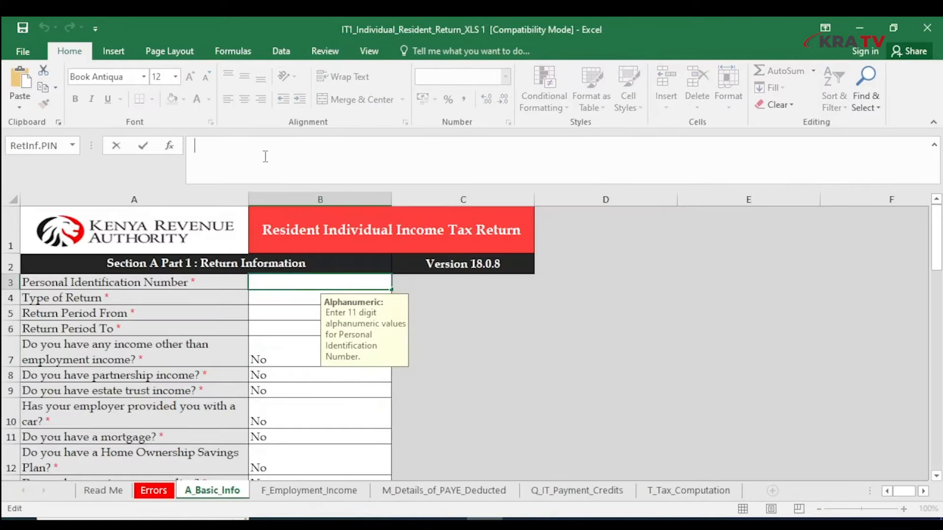
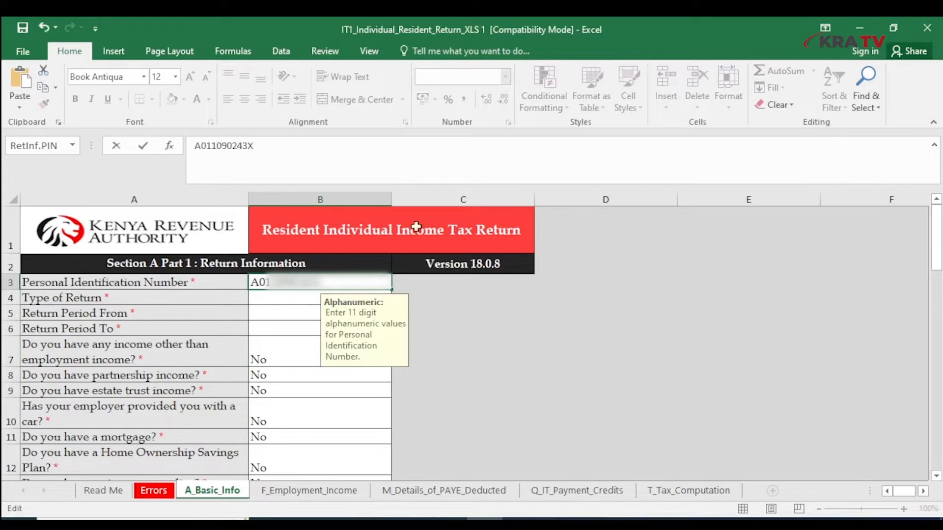
left_click(319, 298)
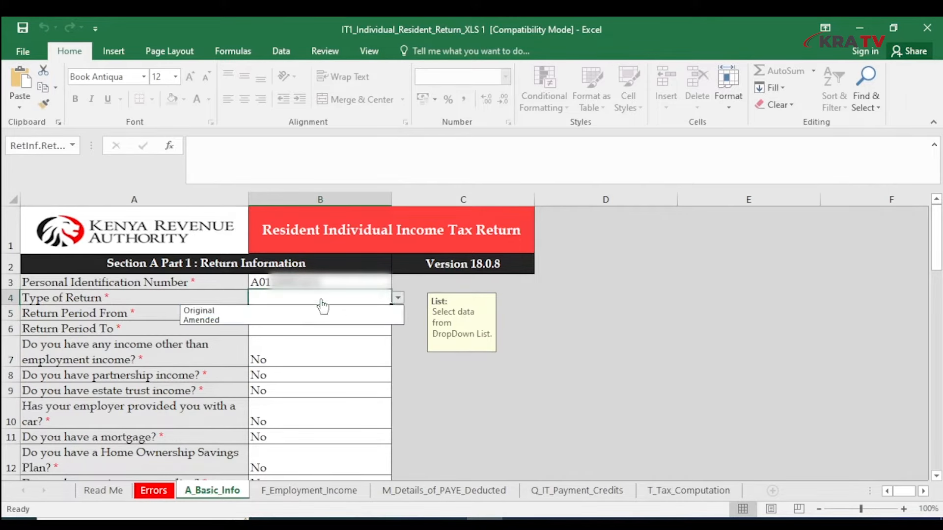
left_click(199, 310)
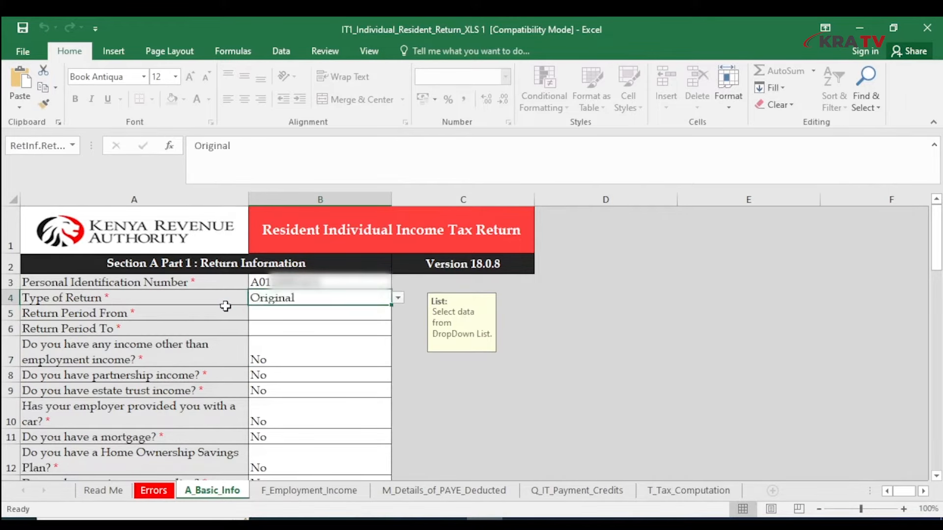
Enter the return period 01/01/2023 to 31/12/2023
left_click(320, 313)
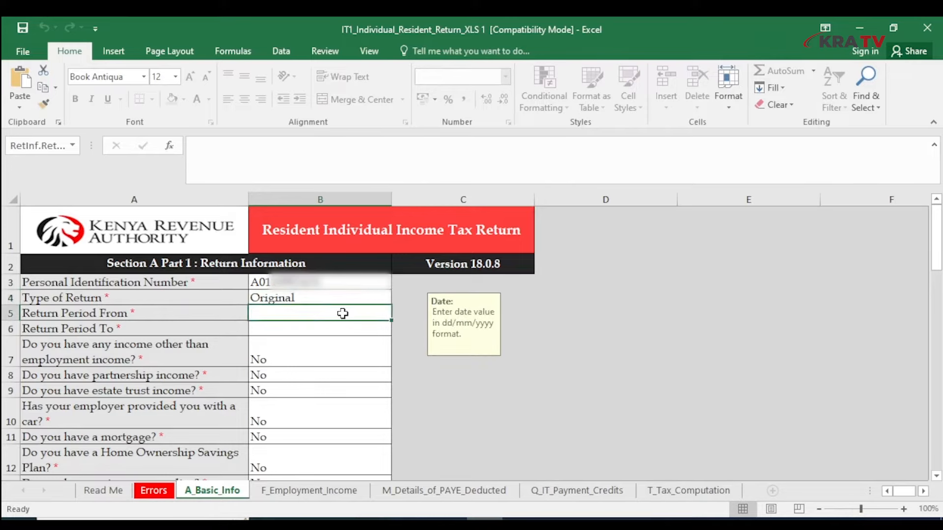
type("01/0")
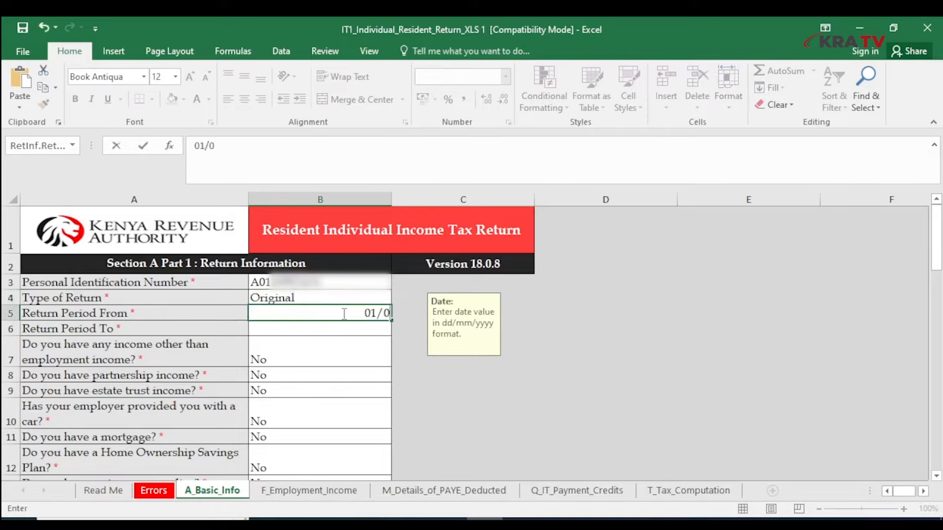
type("1/202")
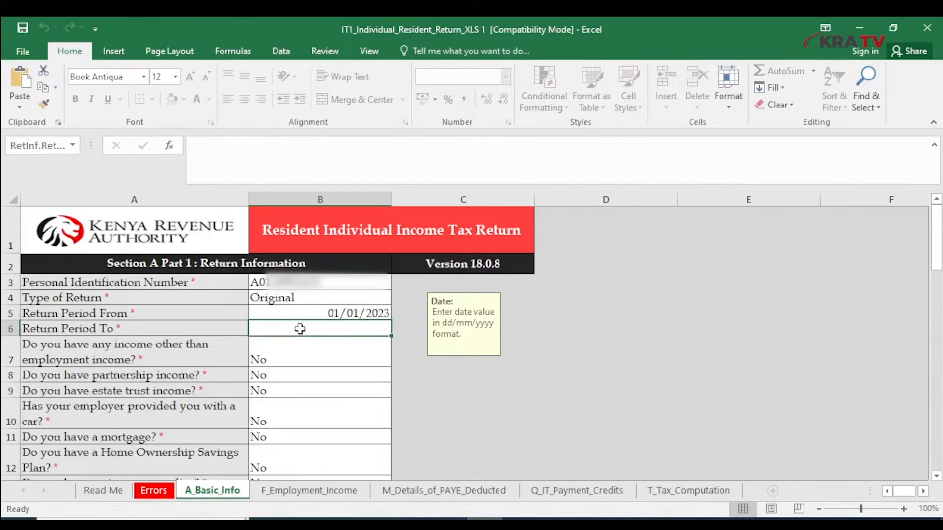
type("31/1")
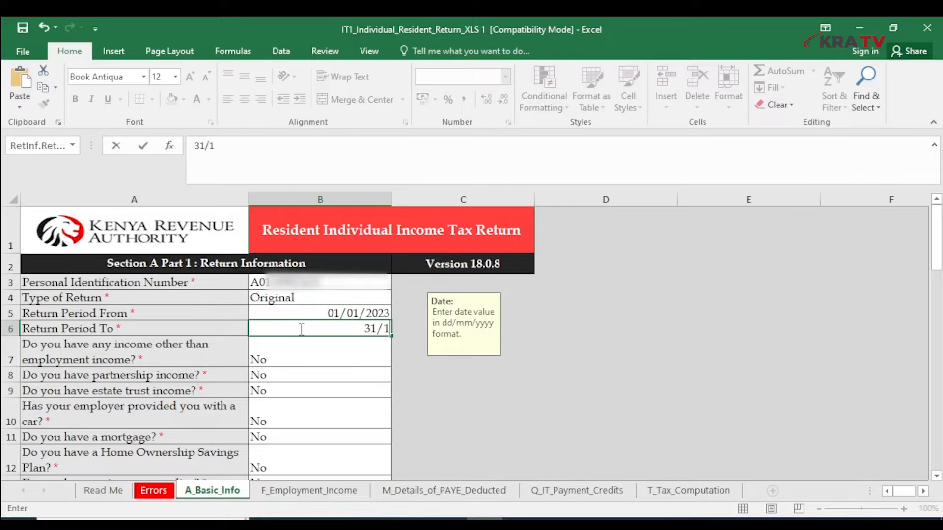
type("2/")
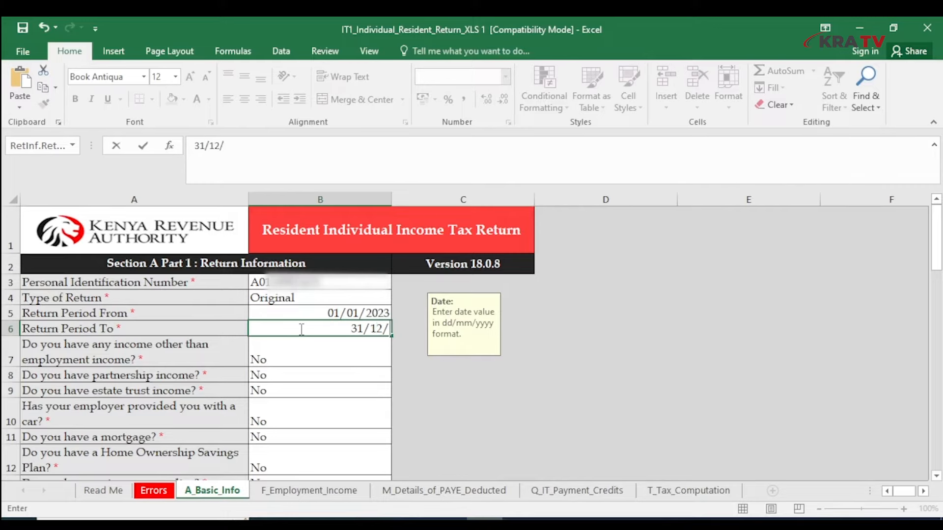
type("2023")
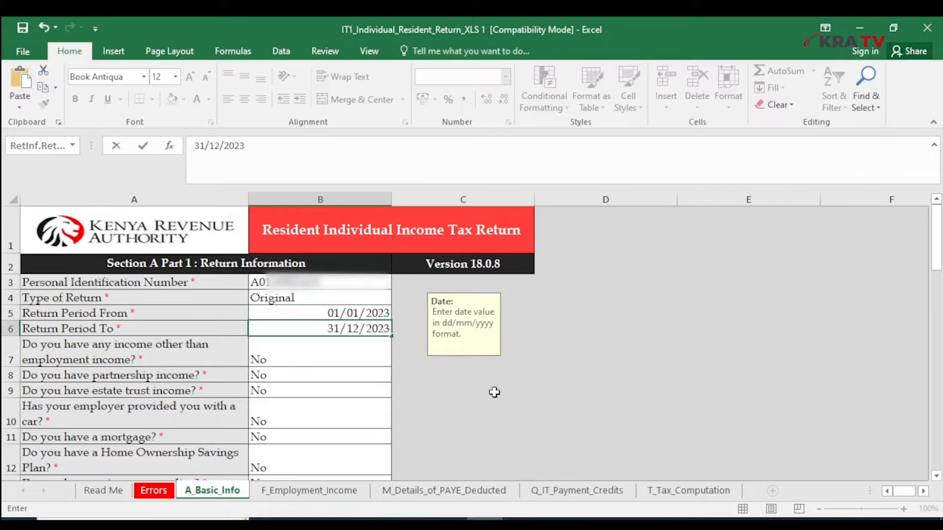
key("Return")
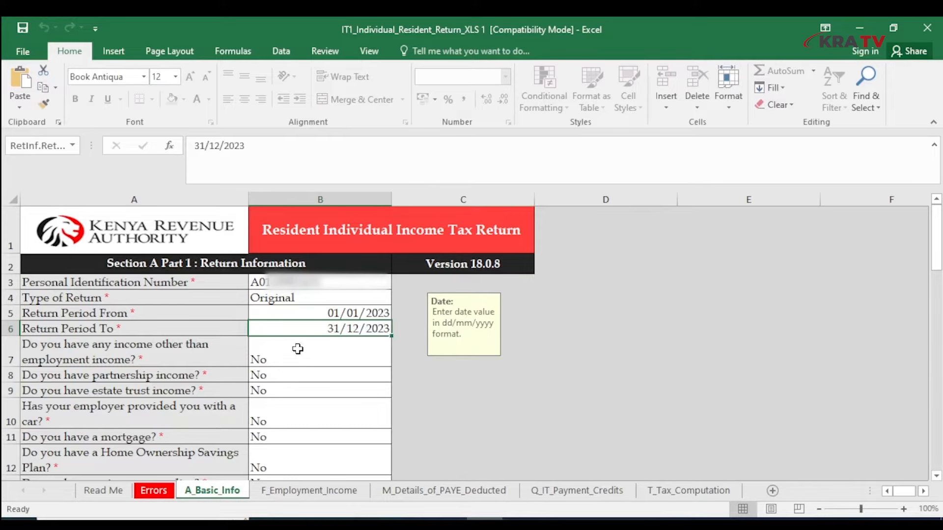
mouse_move(311, 362)
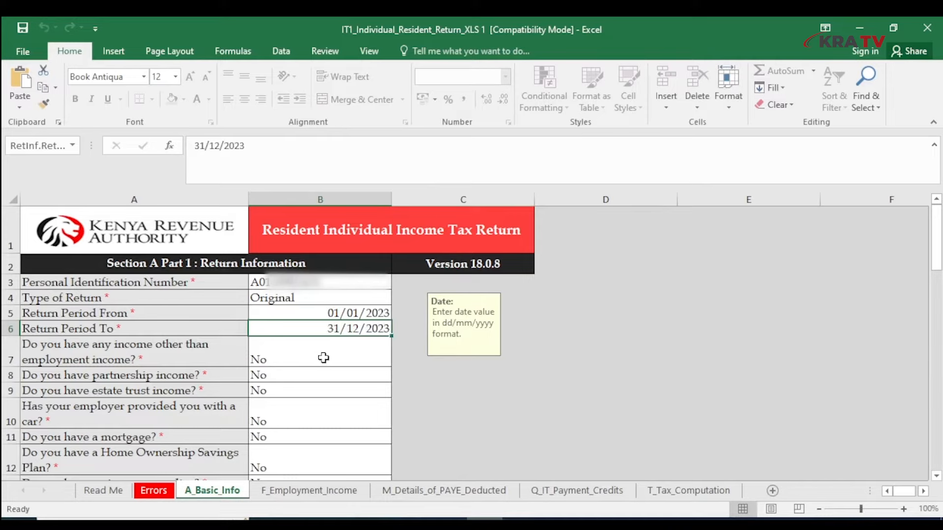
scroll("down", 3)
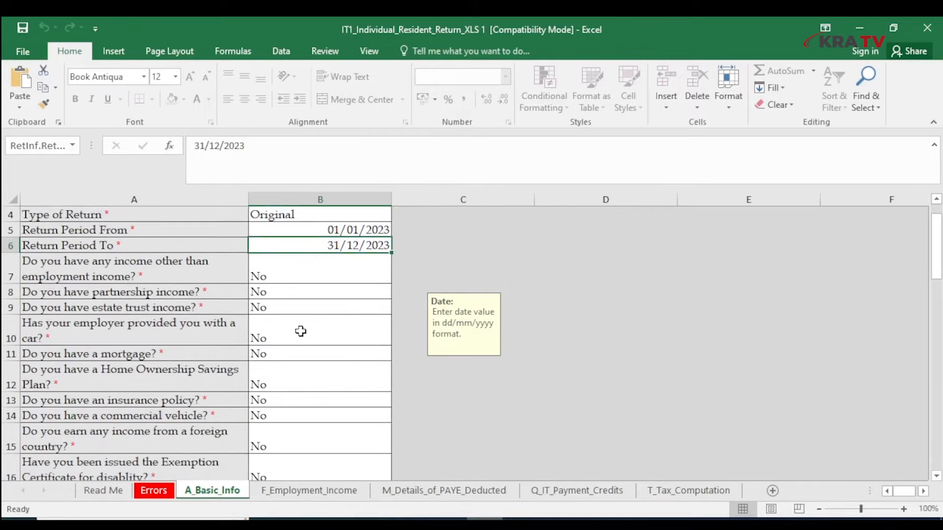
On F_Employment_Income, add EMPLOYER LIMITED with its PIN, gross pay 852,242.11, zero allowances and housing
left_click(308, 490)
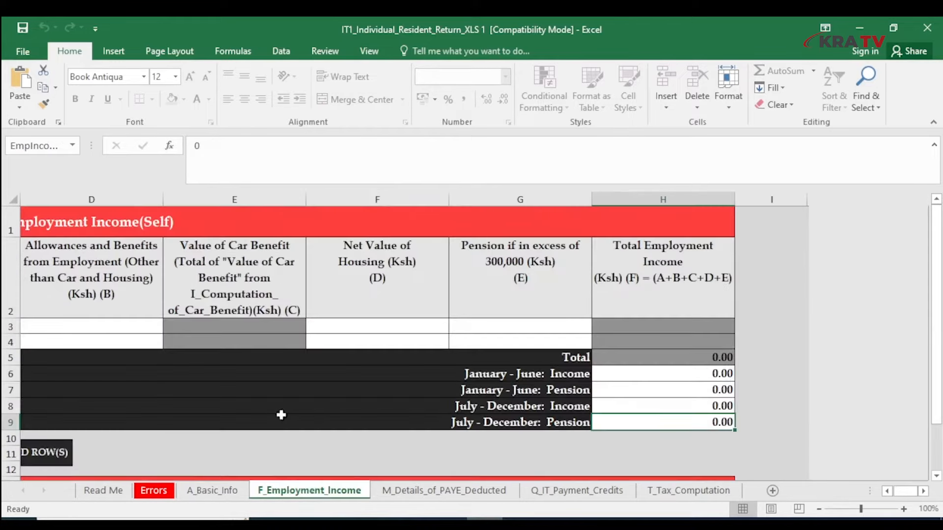
type("P0")
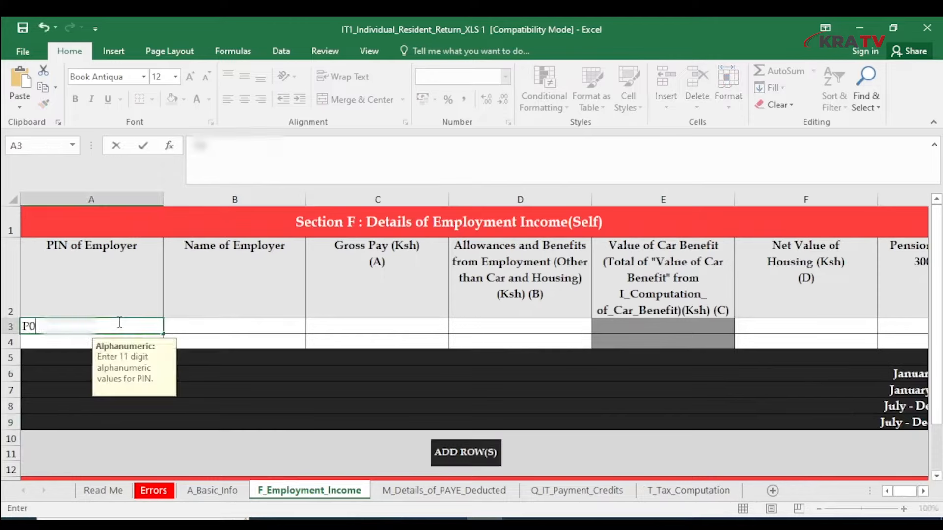
type("51")
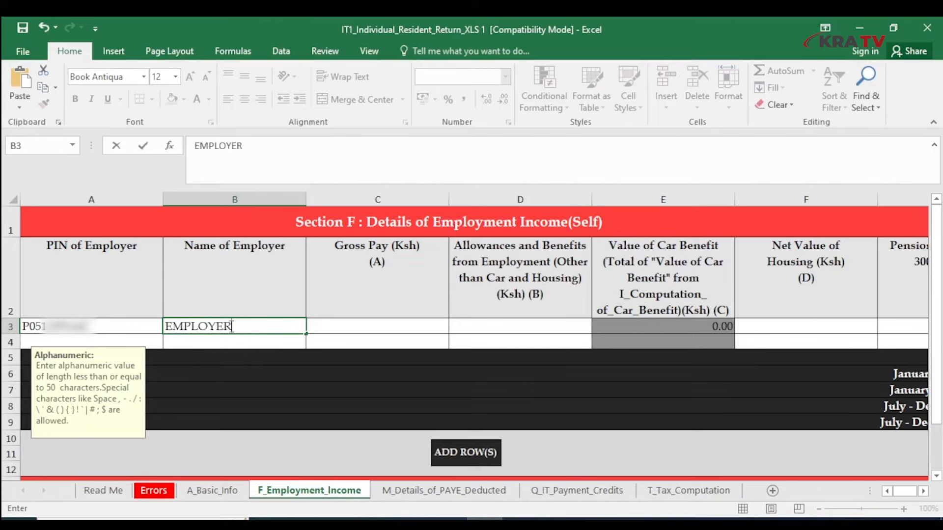
type("LIMITED")
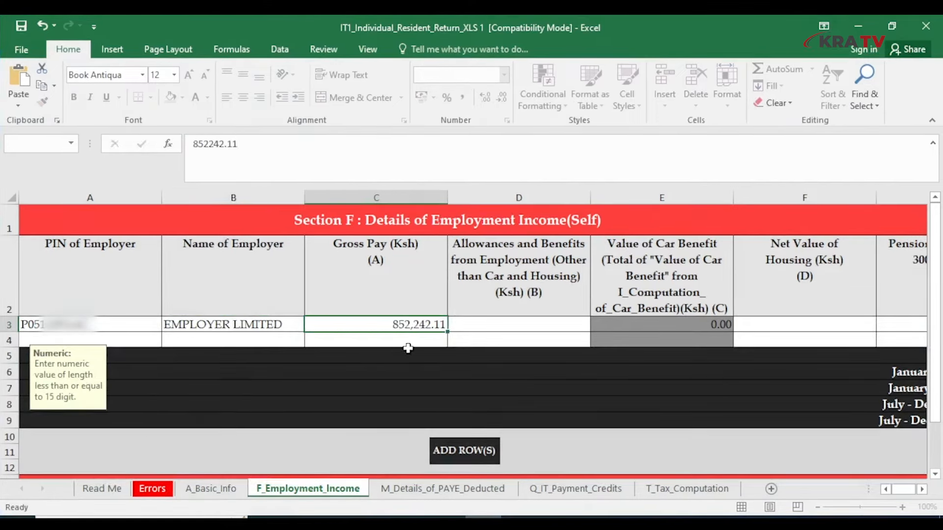
left_click(519, 324)
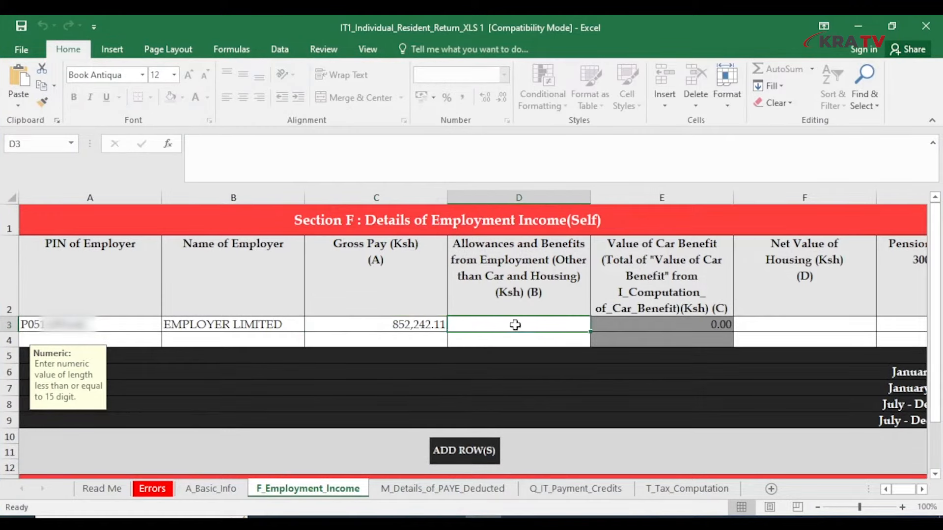
type("0")
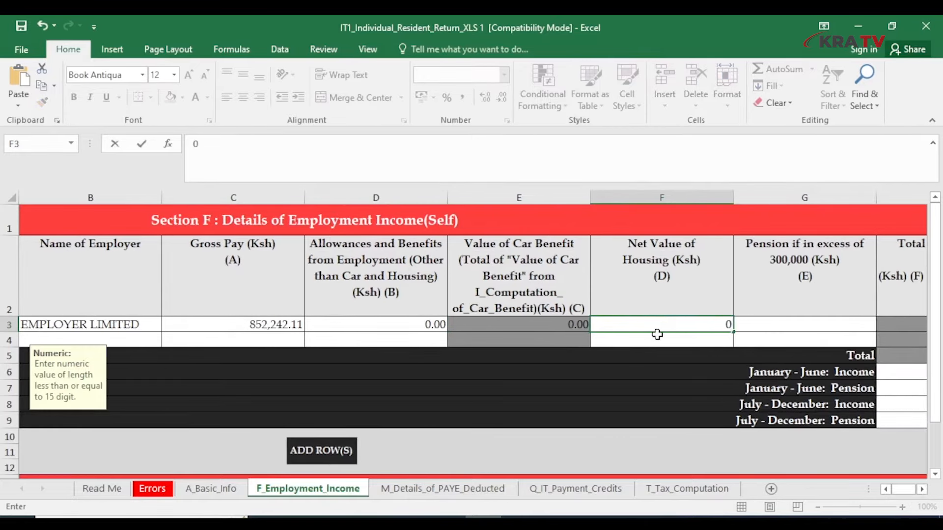
key("Tab")
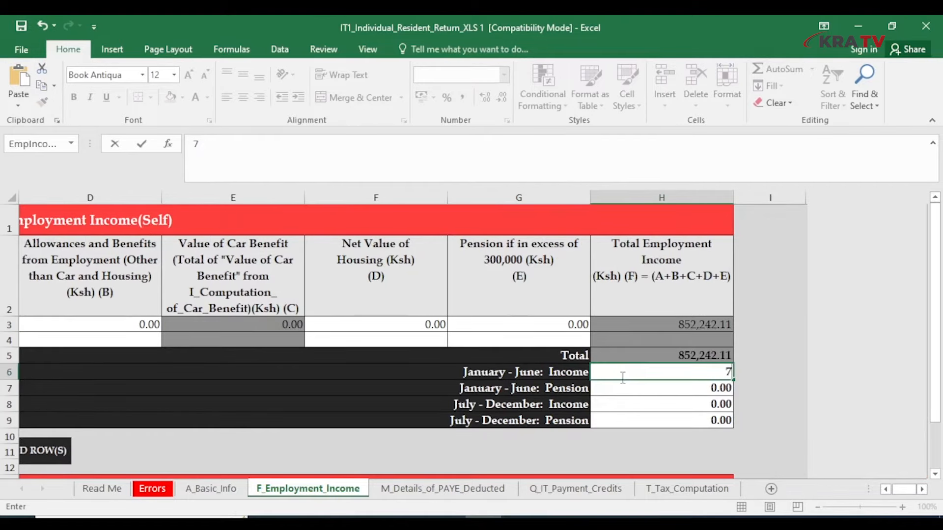
Enter half-year income: January–June 714,743.00 and July–December 137,499.00
type("14,743.00")
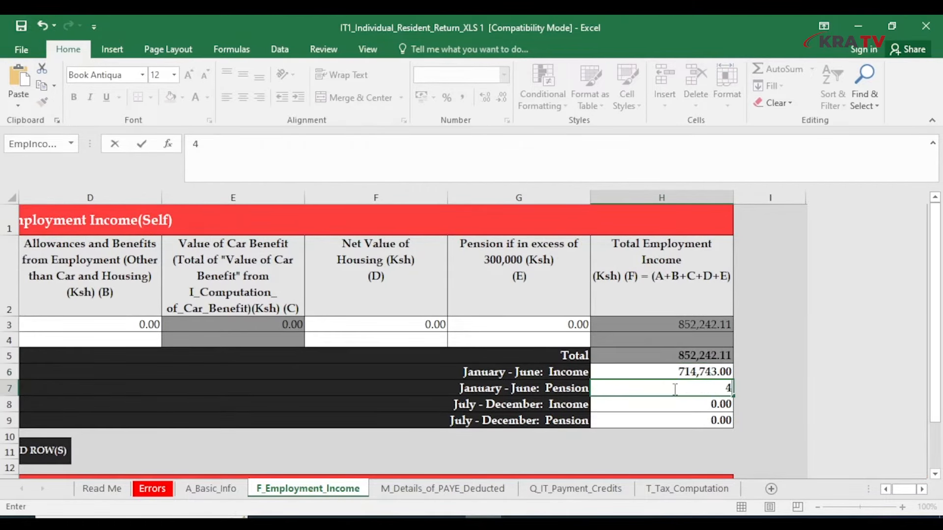
type("2872")
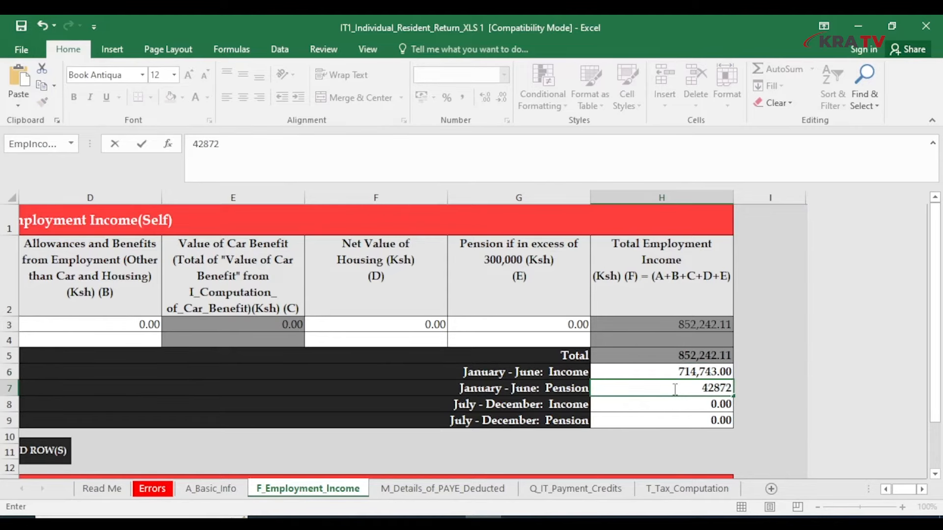
type(".46")
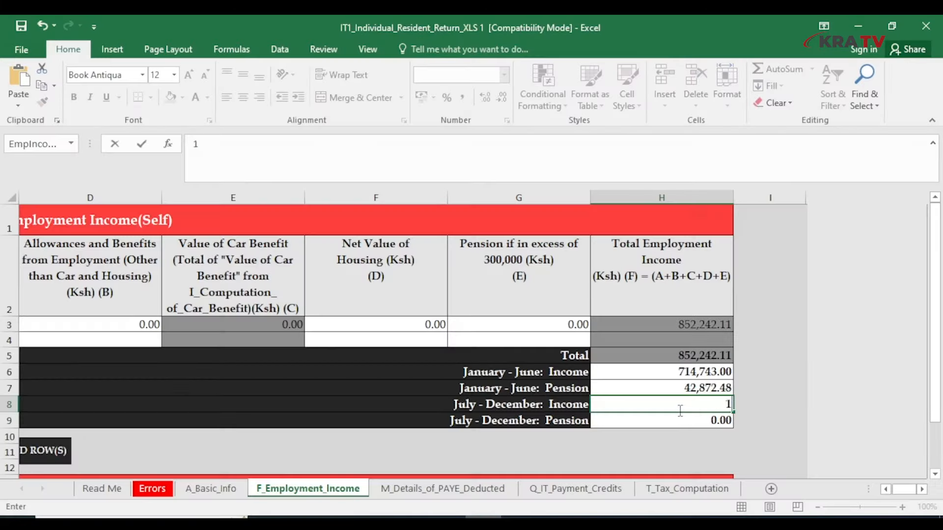
type("37")
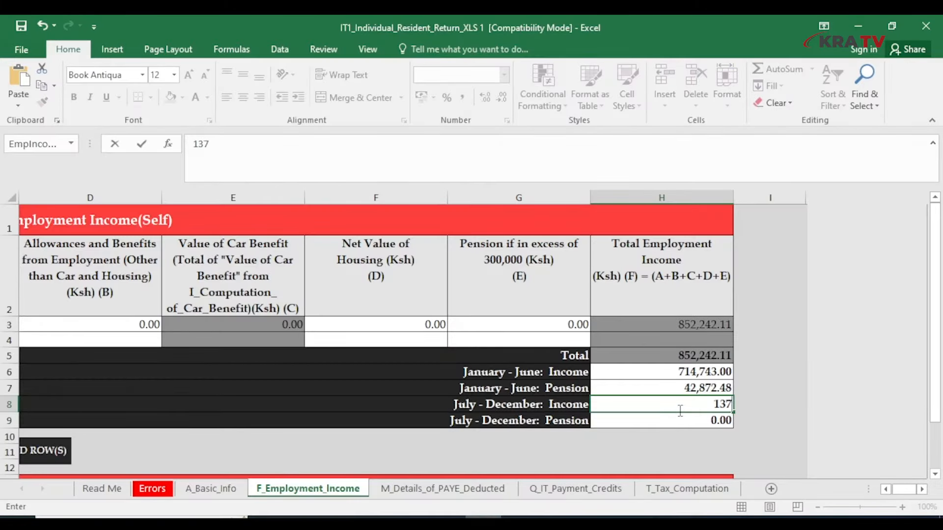
type("499")
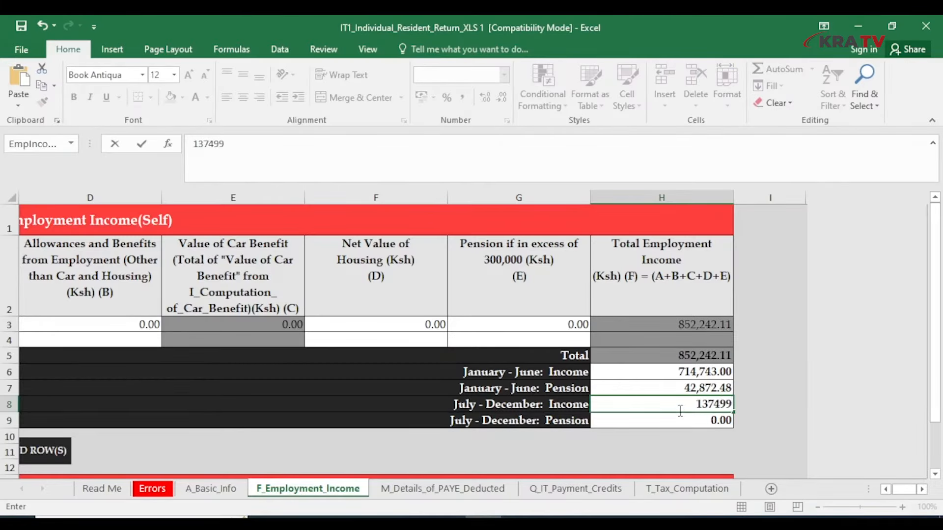
key("Return")
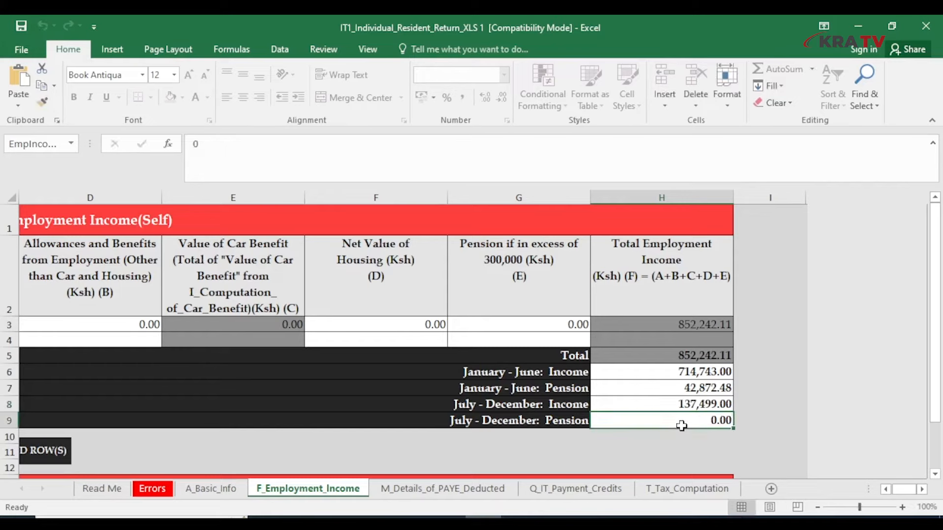
Enter the July–December pension of 12,255
type("12")
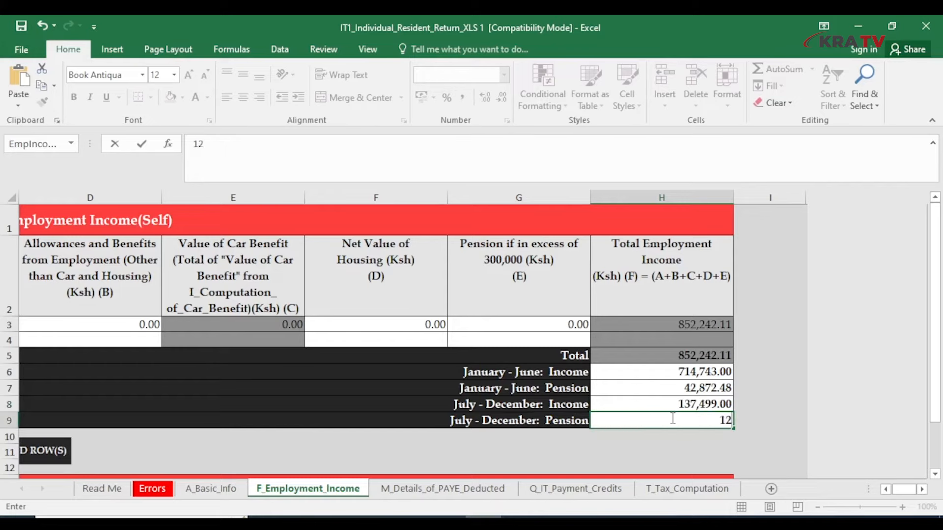
type(",25")
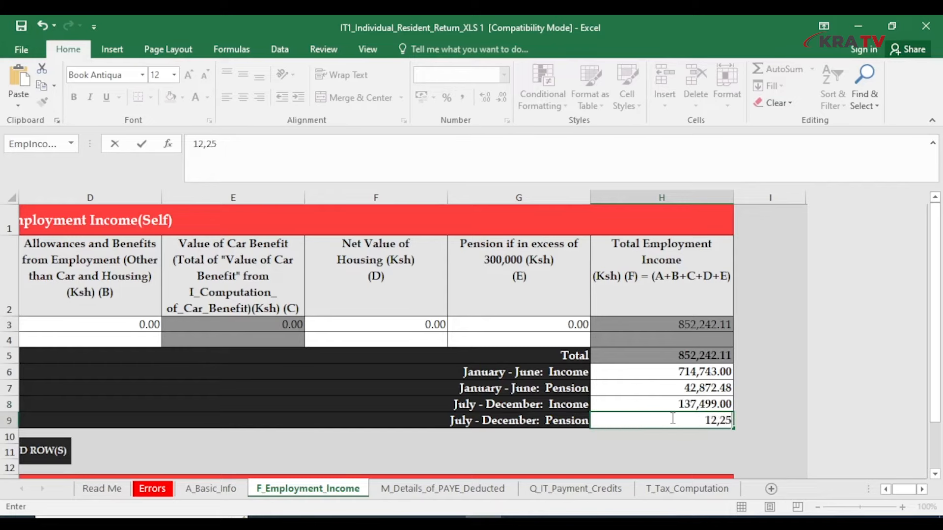
type("5")
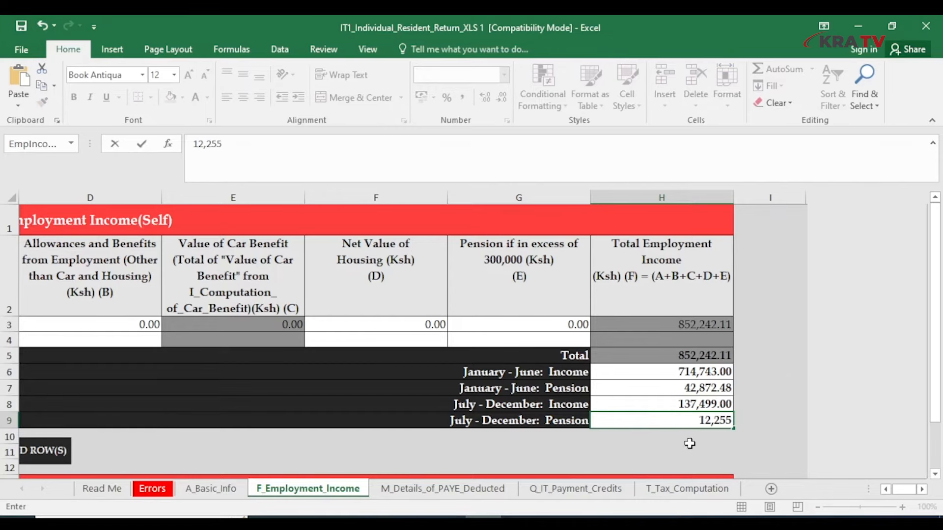
left_click(443, 488)
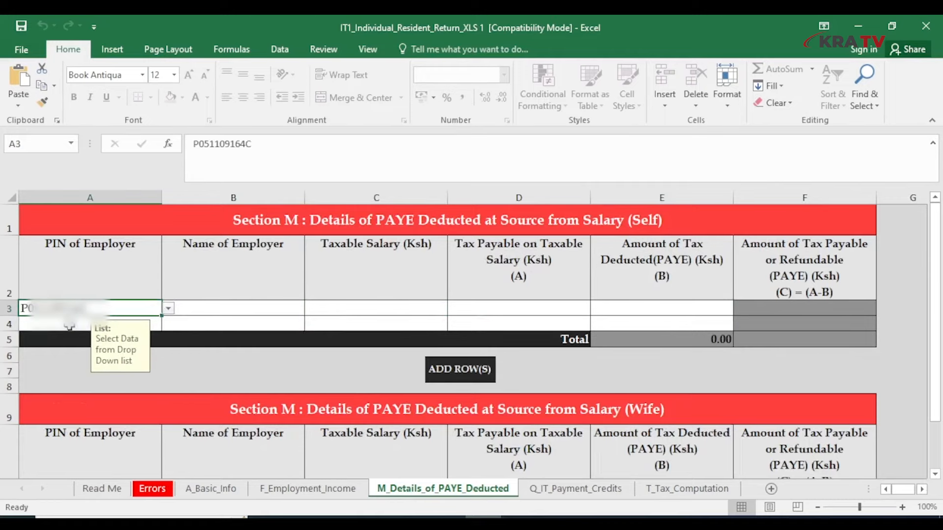
Fill PAYE row 3 with EMPLOYER LIMITED, tax payable 124,335.93 and PAYE deducted 95,535.93
left_click(233, 308)
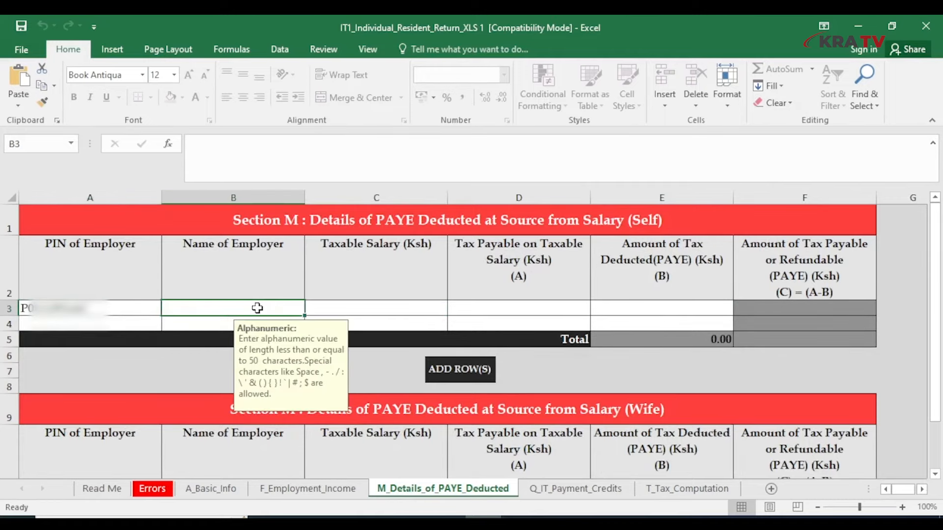
type("EMPLOYER LIMITED")
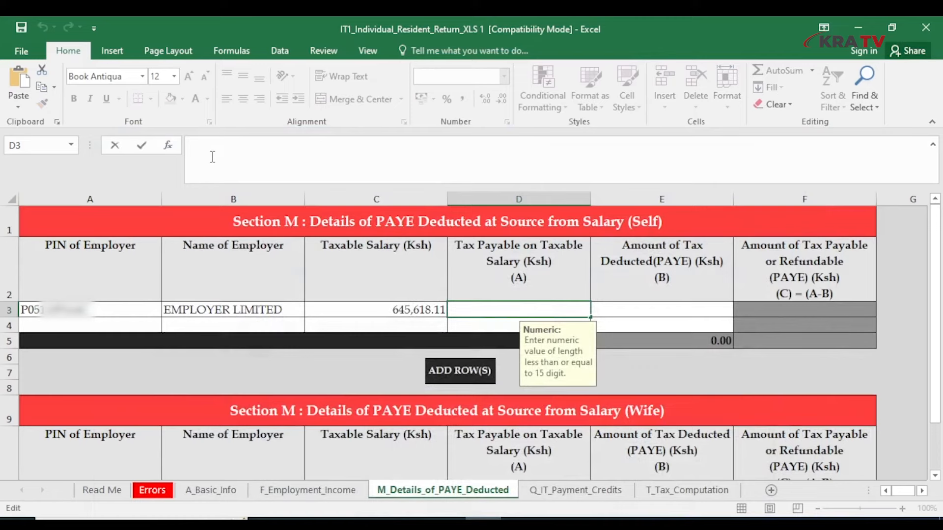
type("124,335.93")
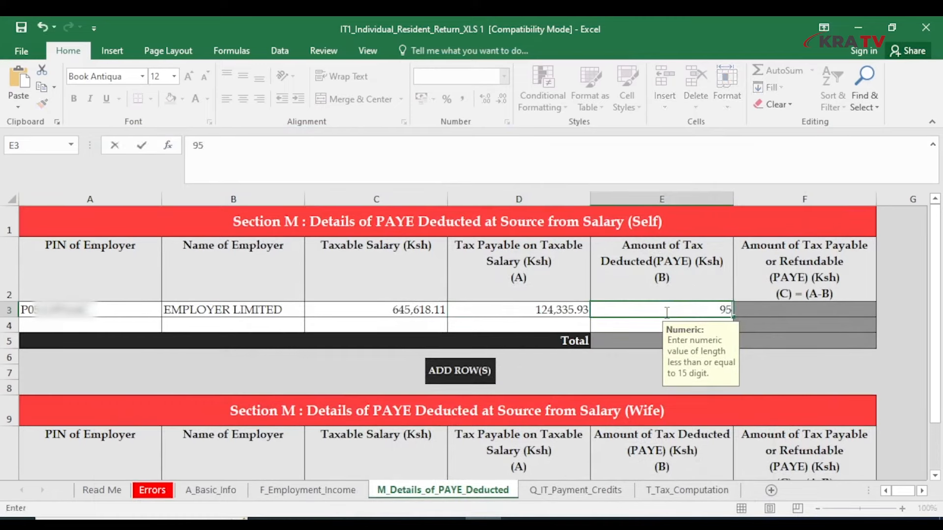
type("535.")
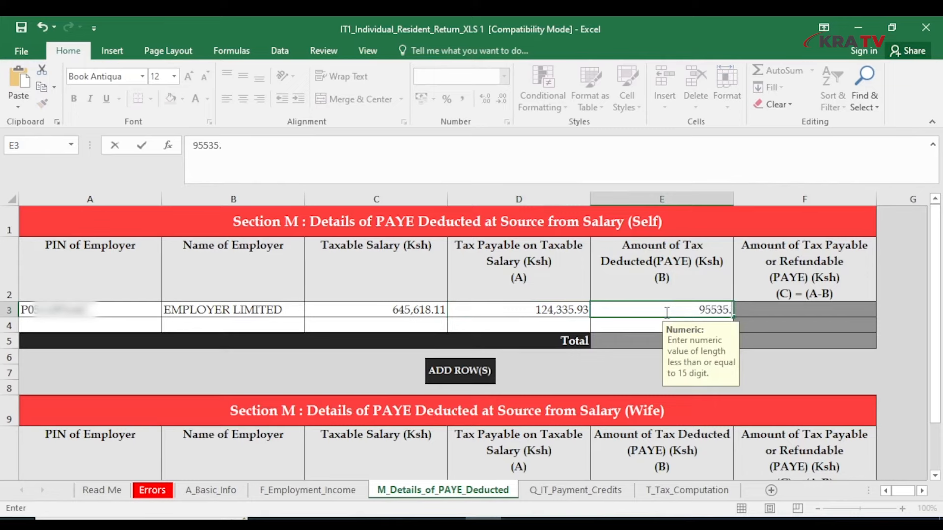
type("93")
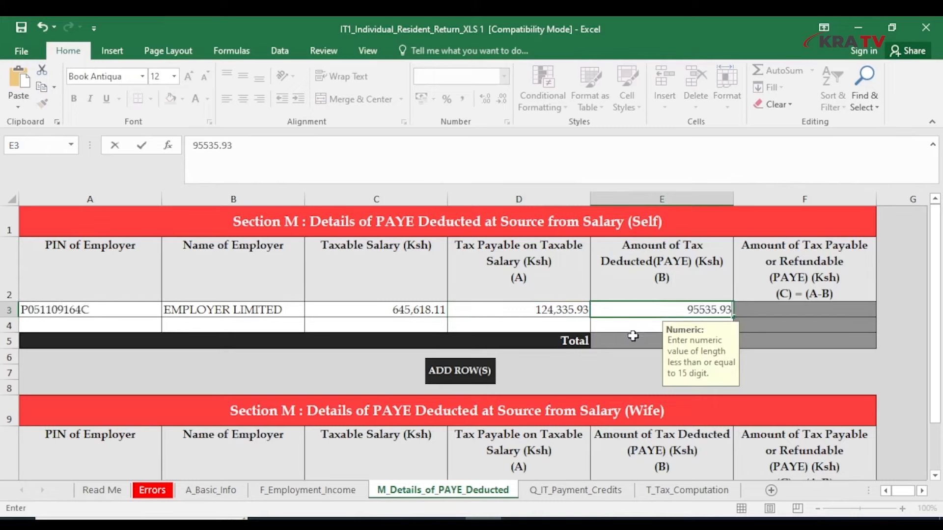
key("Return")
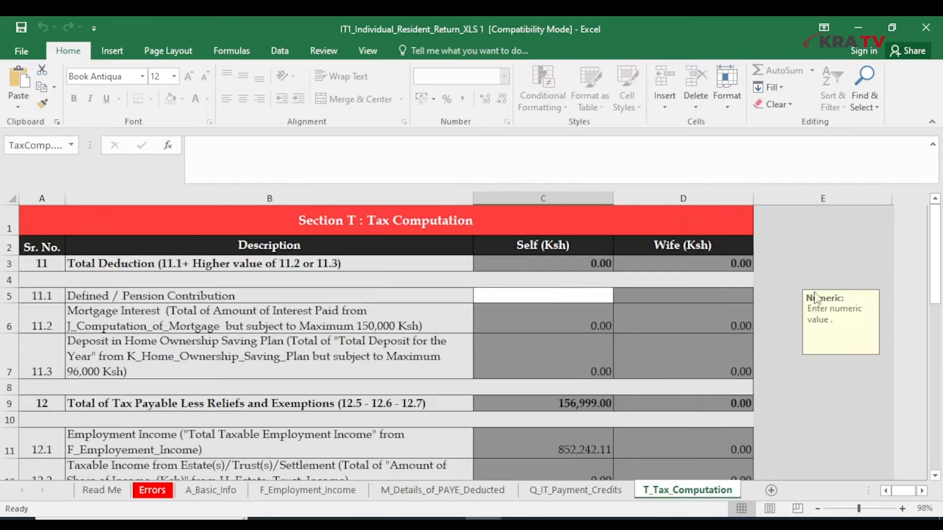
Enter pension contribution 55,127.48 in C5 and run VALIDATE on the tax computation
type("55127.48")
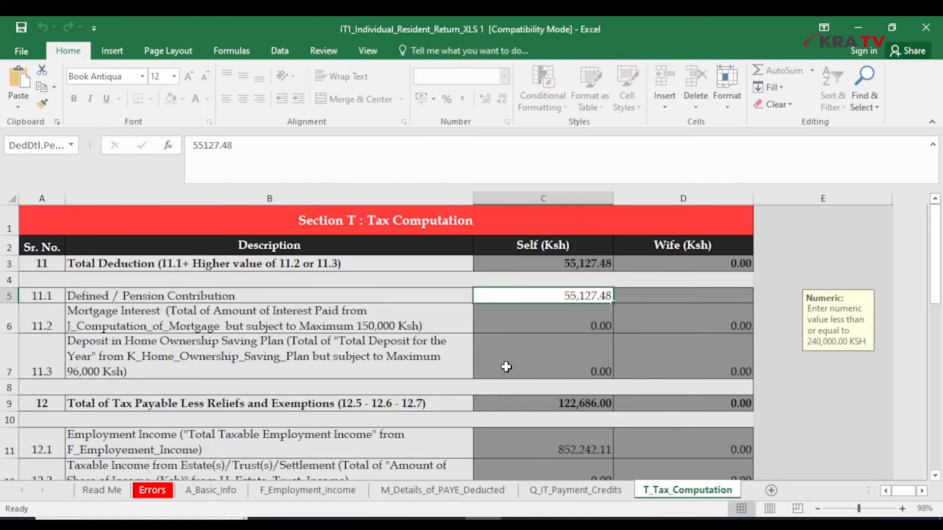
scroll("down", 3)
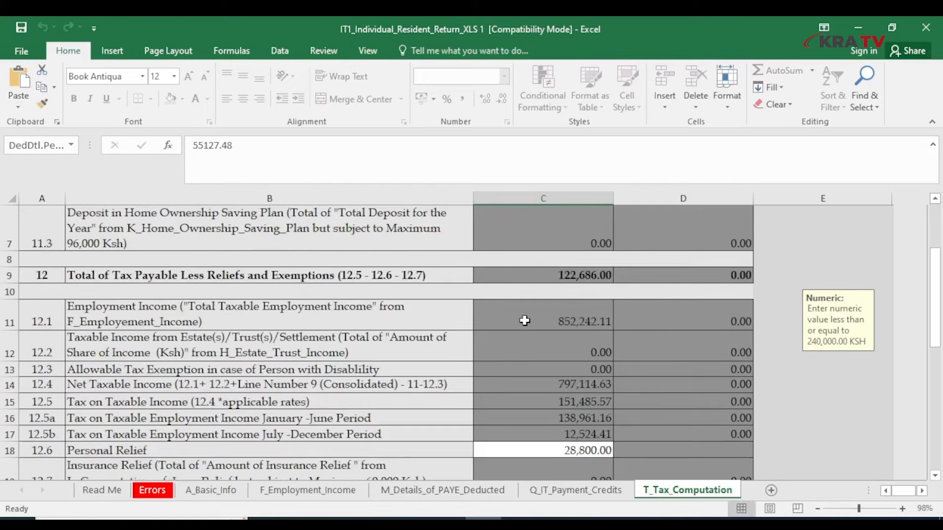
scroll("down", 3)
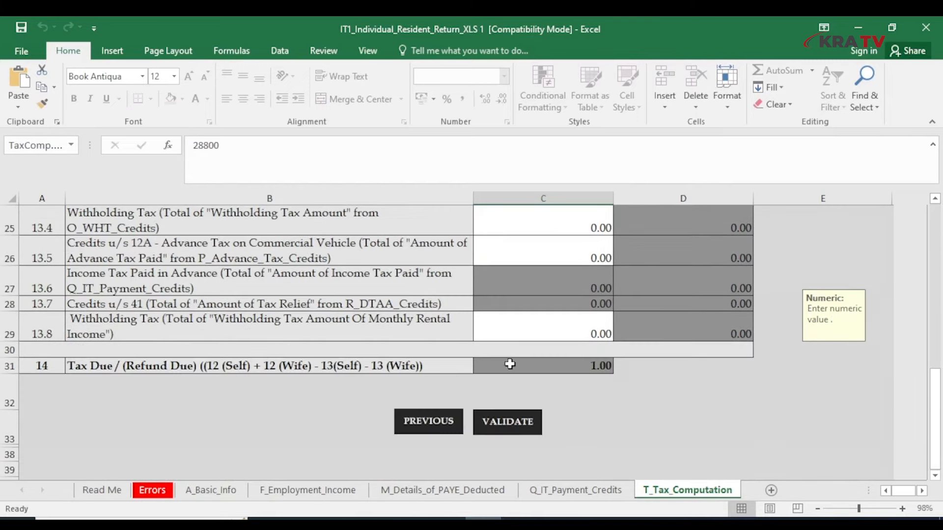
left_click(507, 421)
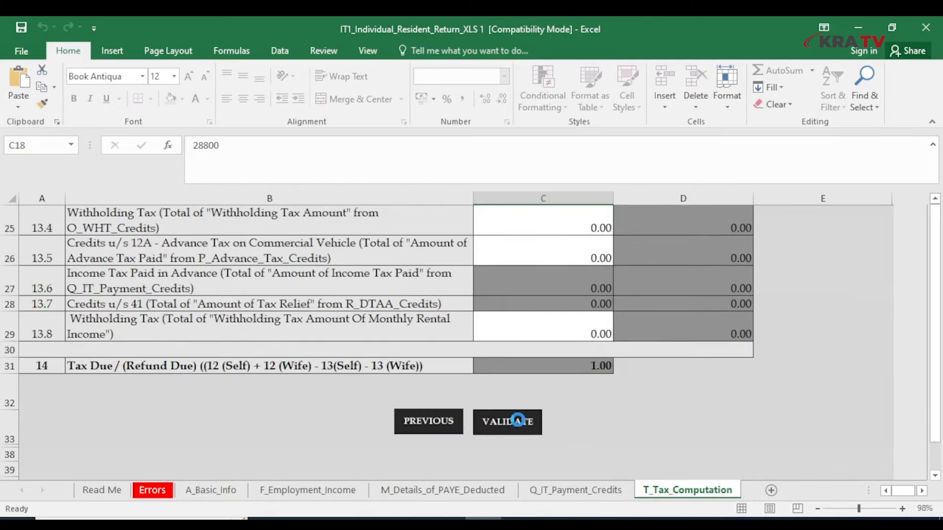
left_click(507, 421)
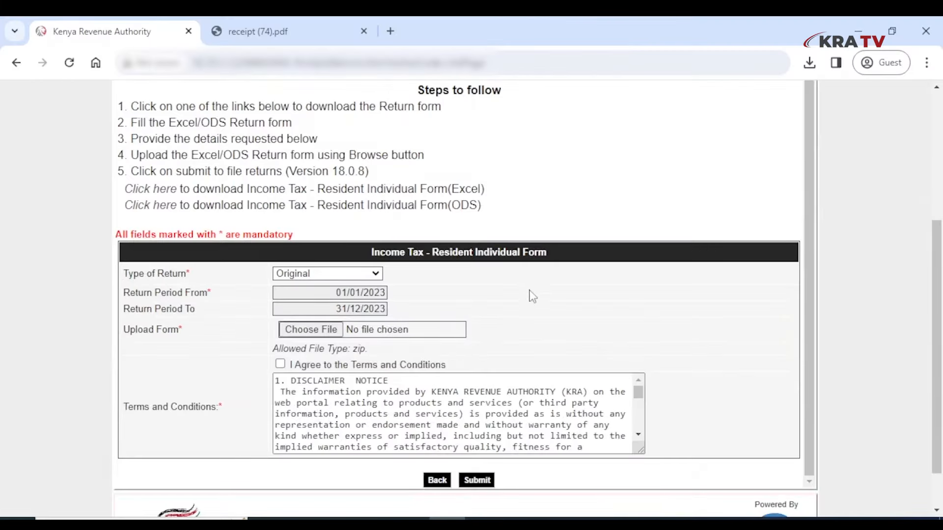
Attach the latest ITR zip file (18-01-2024…43X_ITR.zip) from Documents to the Upload Form
left_click(310, 329)
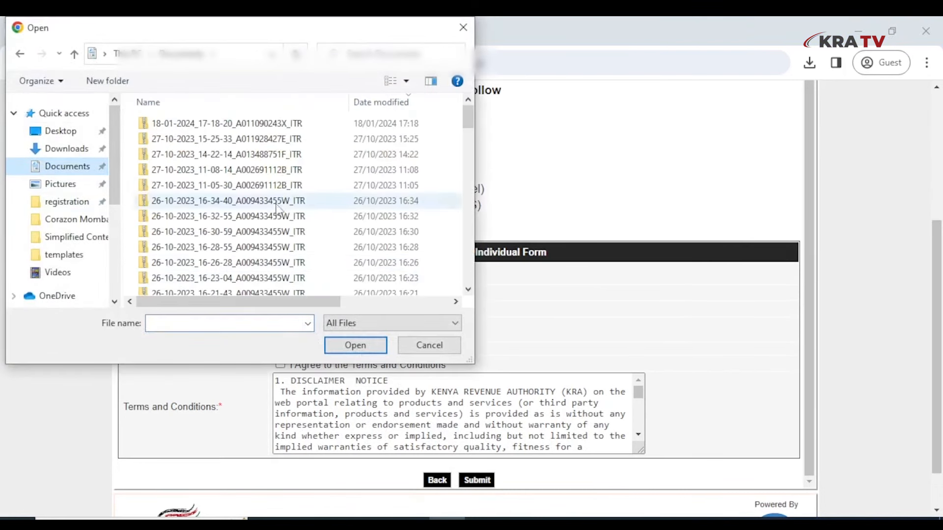
left_click(229, 123)
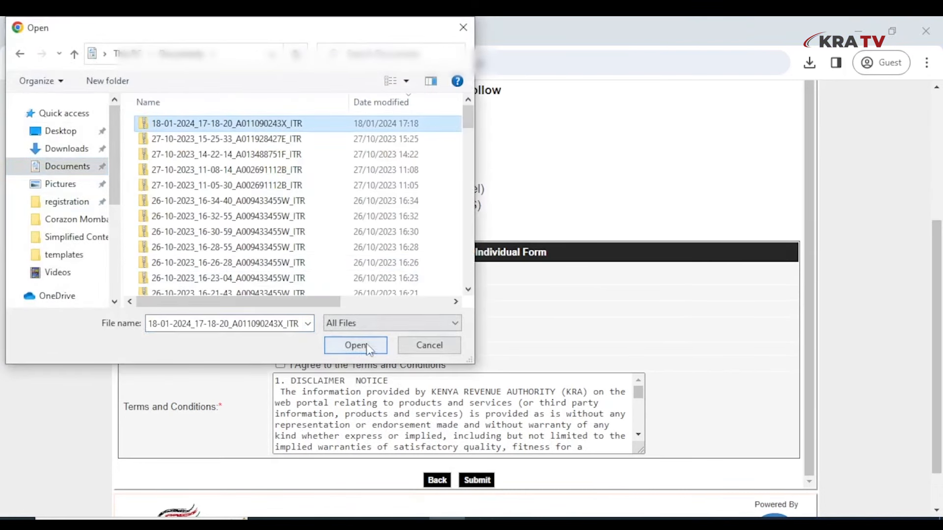
left_click(356, 345)
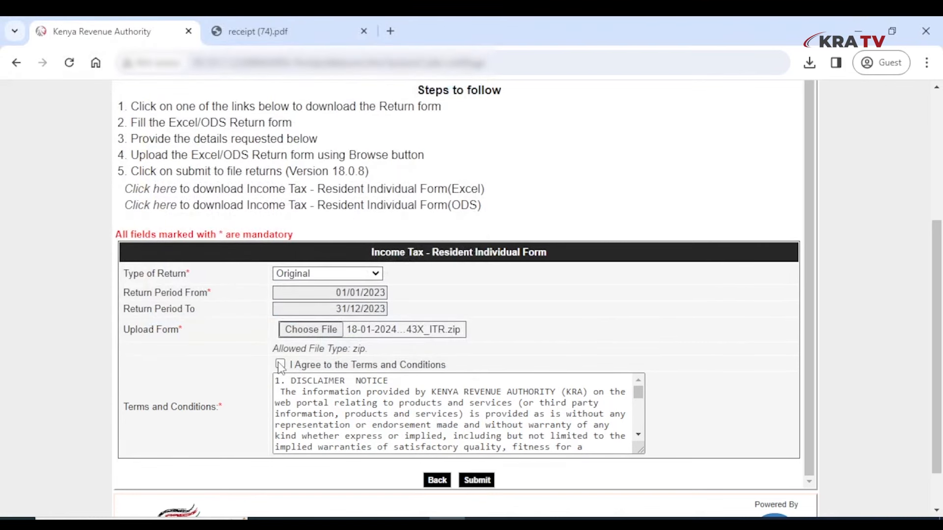
left_click(280, 365)
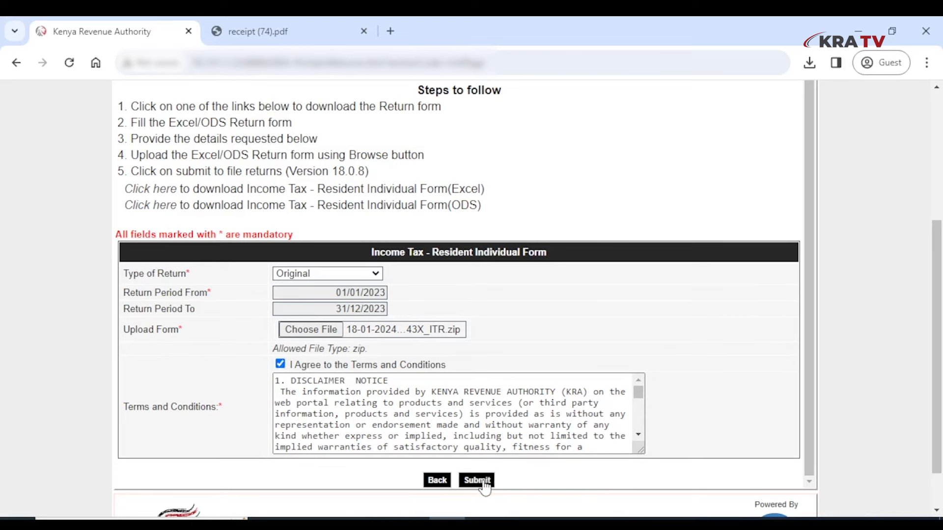
left_click(475, 479)
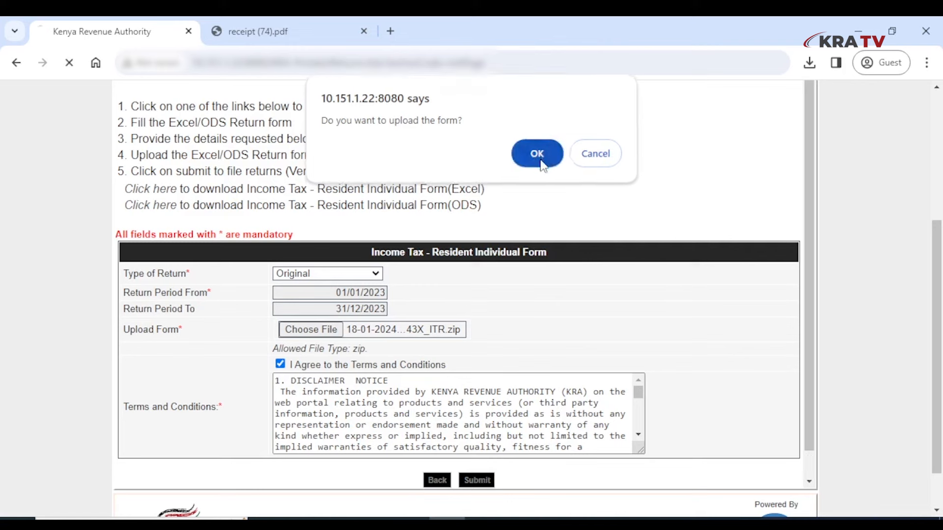
left_click(536, 153)
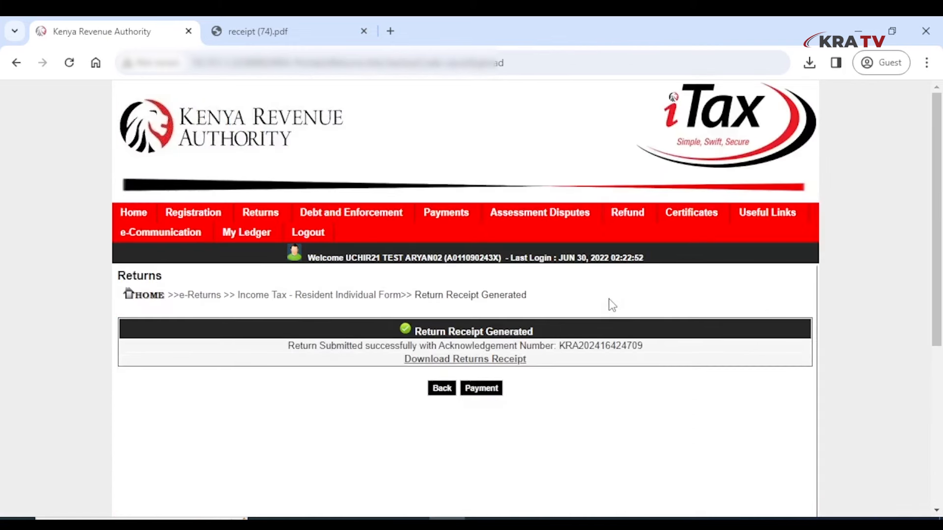